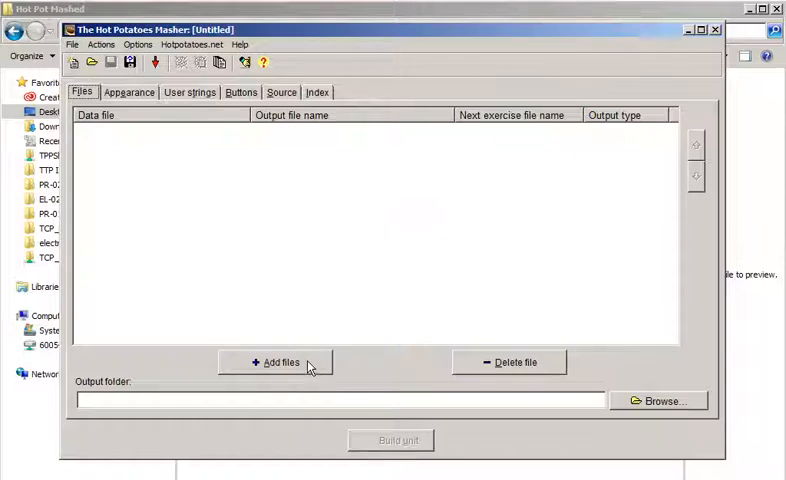
Add all nine Fossil collecting files from Hot Pot Mashed, accepting default export settings for all.
{"action": "left_click", "coordinate": [277, 361]}
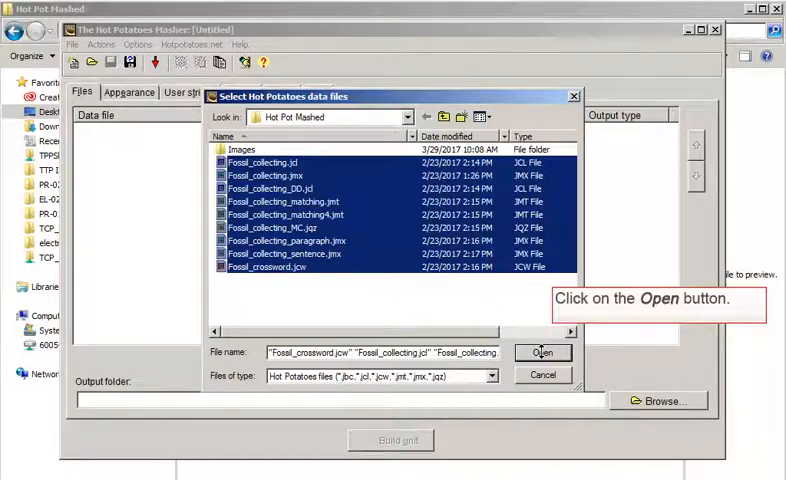
{"action": "left_click", "coordinate": [543, 352]}
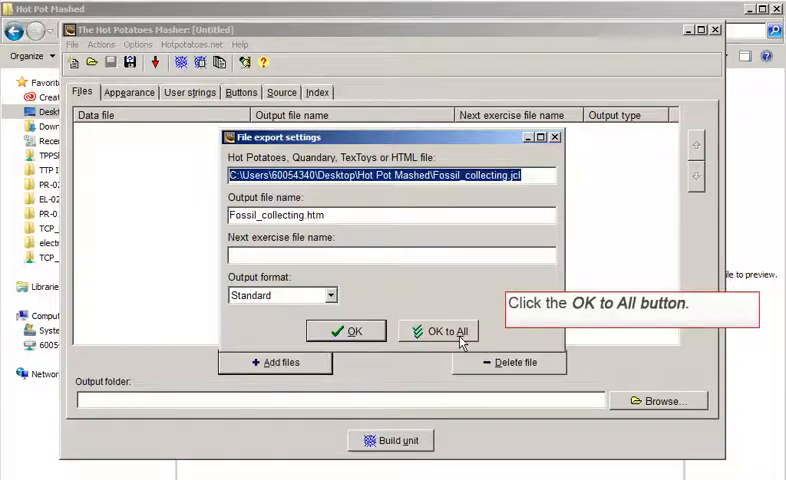
{"action": "left_click", "coordinate": [438, 330]}
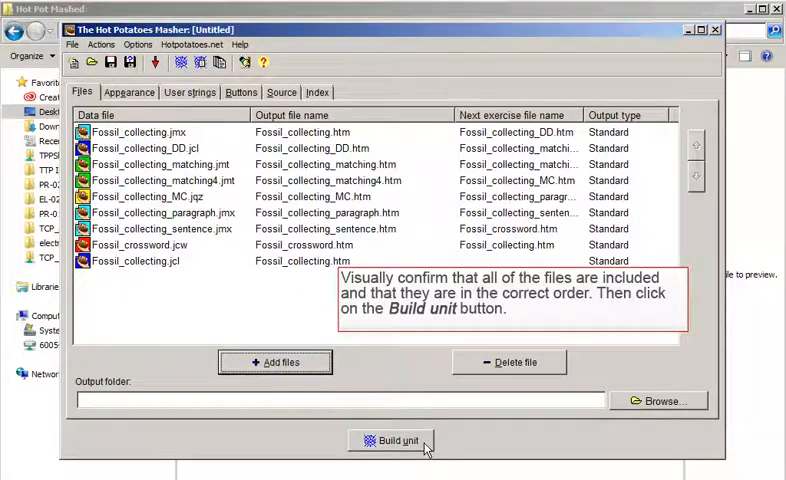
Build the Fossil Collecting unit from the nine files in their listed order.
{"action": "left_click", "coordinate": [390, 440]}
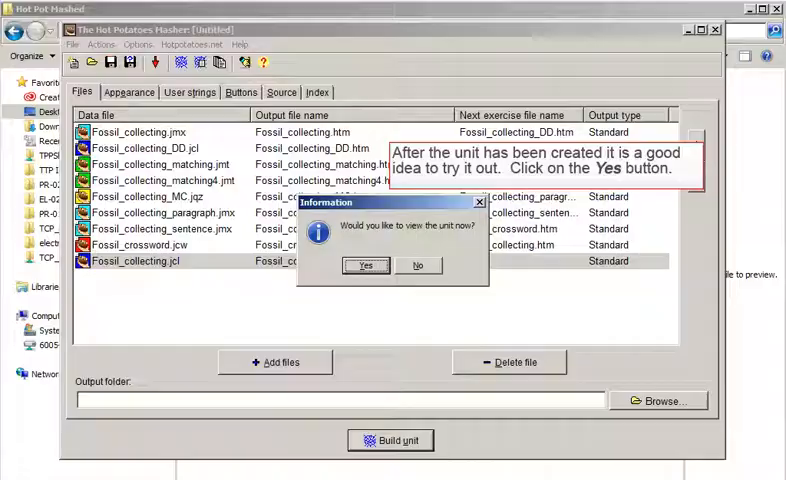
Confirm viewing the unit so its index page of nine exercise links opens.
{"action": "left_click", "coordinate": [364, 265]}
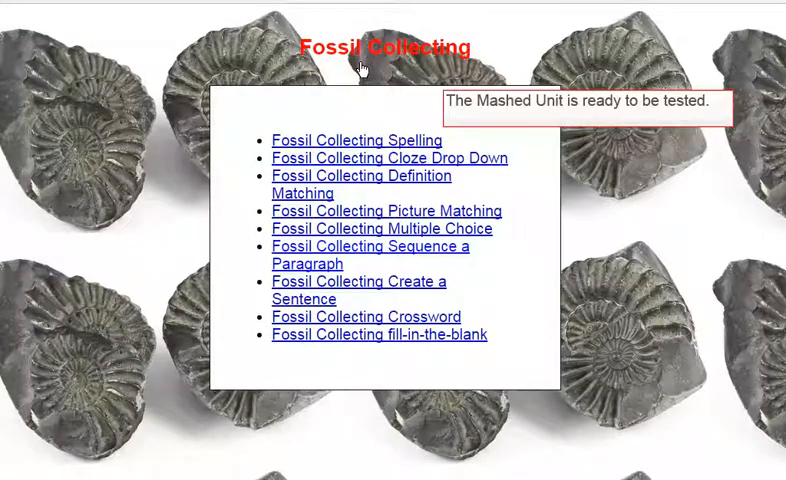
Open the fill-in-the-blank exercise, then advance to Definition Matching and Picture Matching.
{"action": "left_click", "coordinate": [378, 335]}
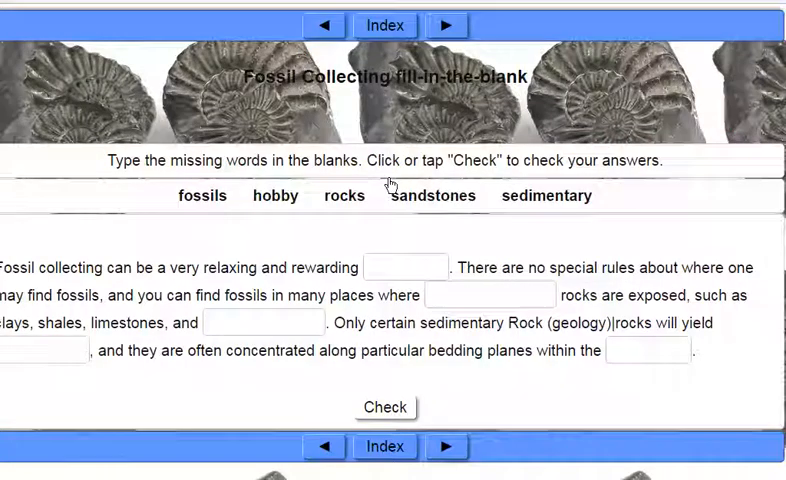
{"action": "left_click", "coordinate": [447, 25]}
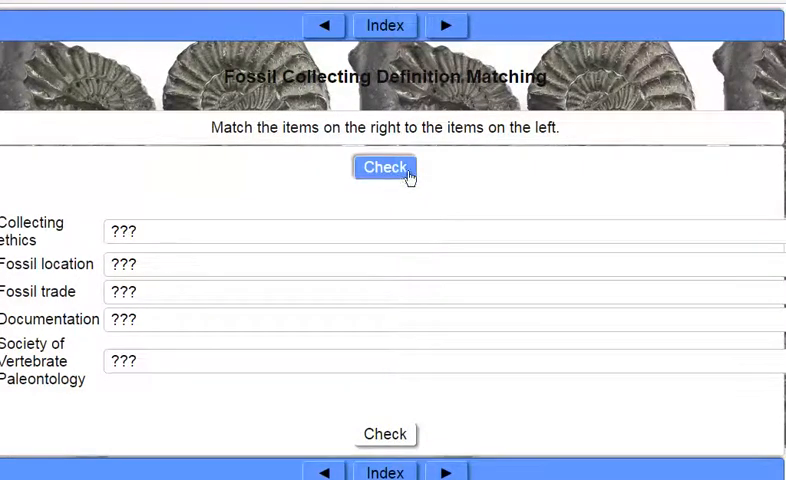
{"action": "left_click", "coordinate": [445, 25]}
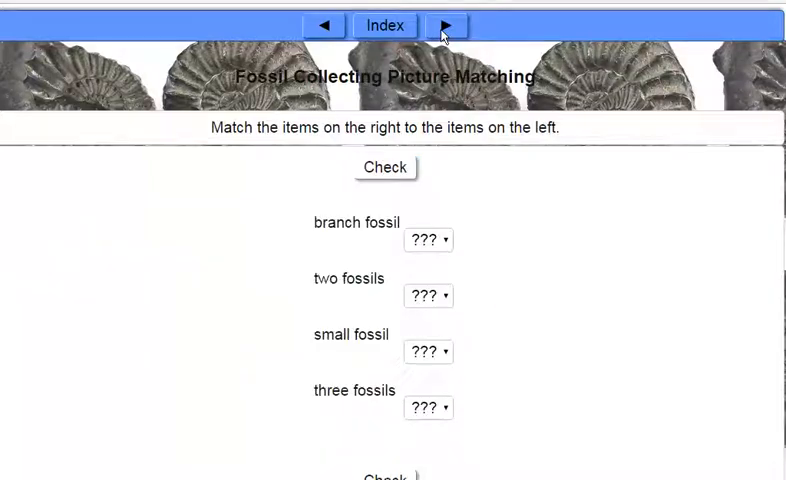